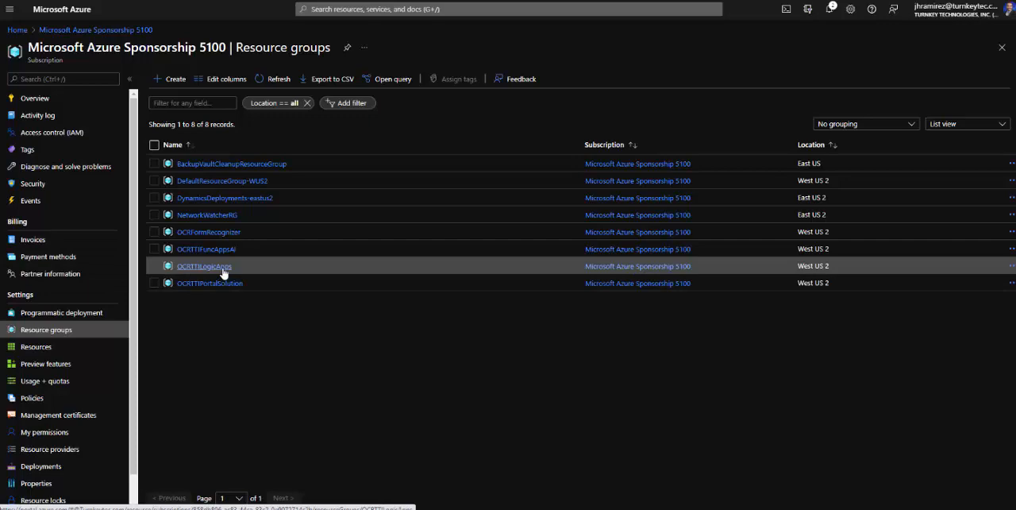
Go into the OCRTTILogicApps resource group and the OCRSendErrorMessage logic app.
{"action": "left_click", "coordinate": [203, 267]}
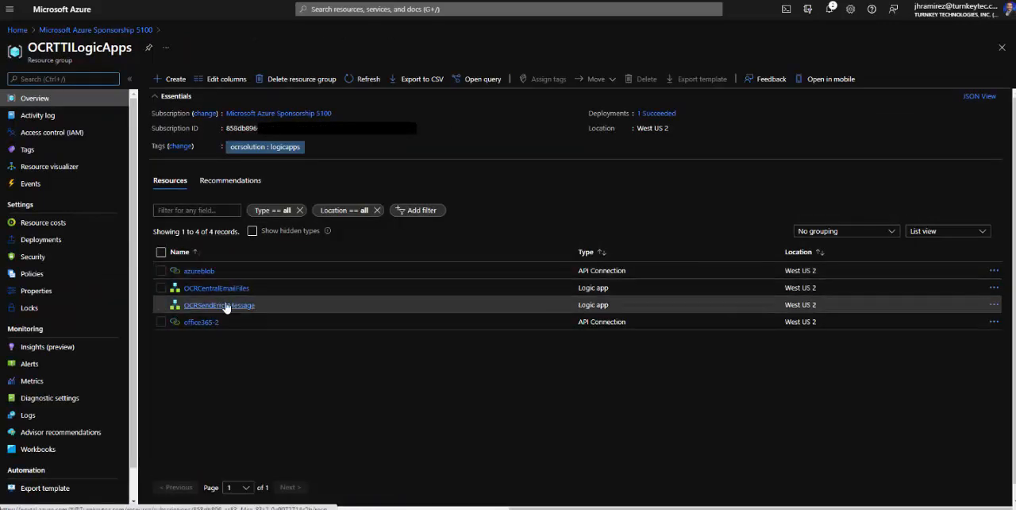
{"action": "left_click", "coordinate": [219, 304]}
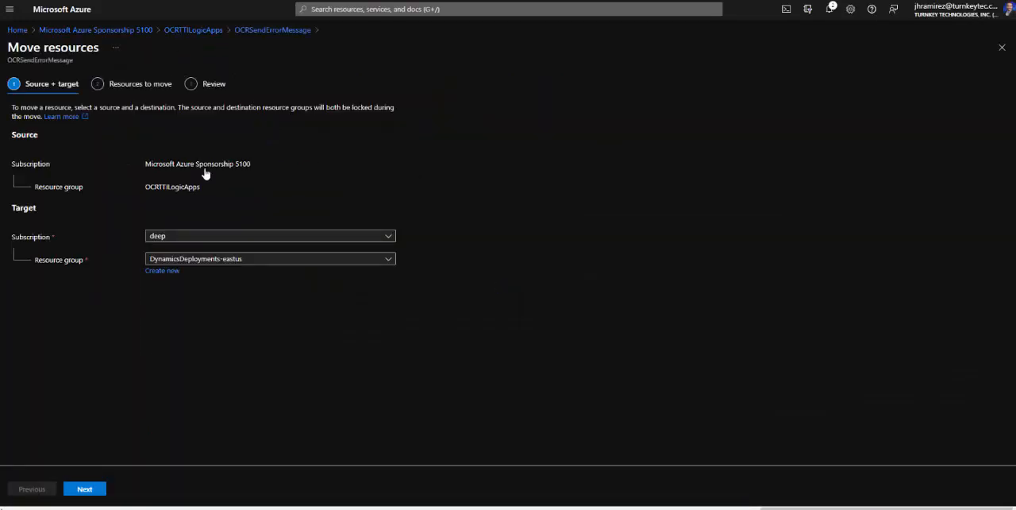
{"action": "mouse_move", "coordinate": [194, 191]}
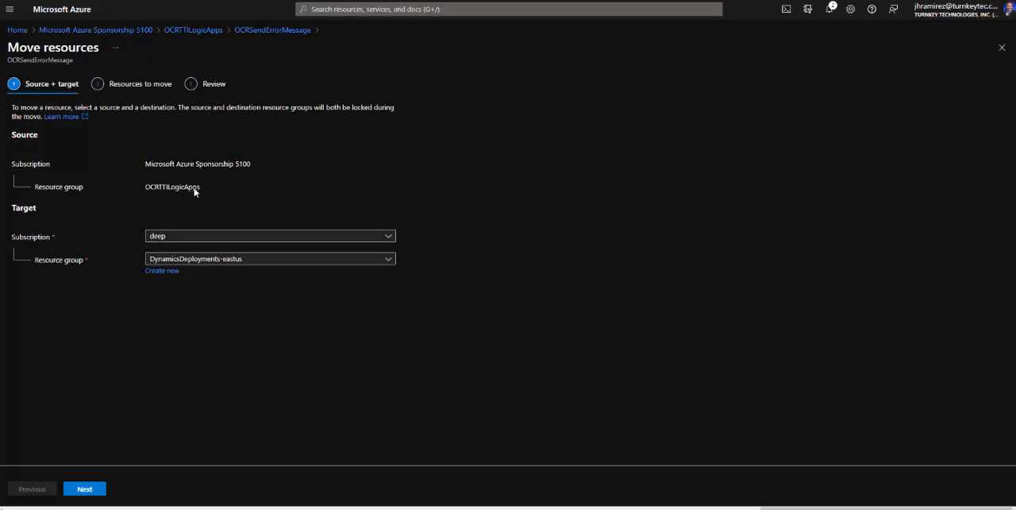
{"action": "mouse_move", "coordinate": [362, 248]}
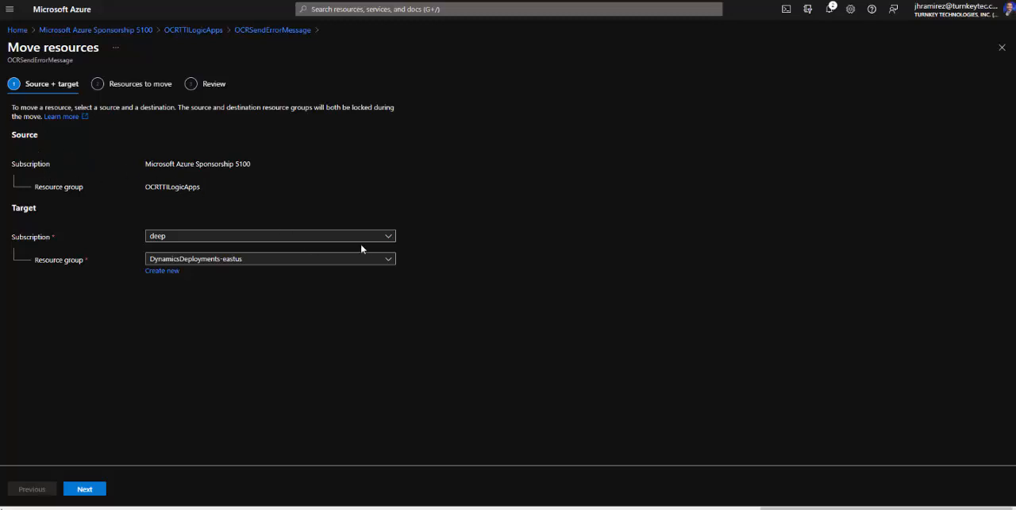
Set the move target to TtiOCRLogicApps in the MPN 12k Azure Benefit Subscription.
{"action": "left_click", "coordinate": [269, 235]}
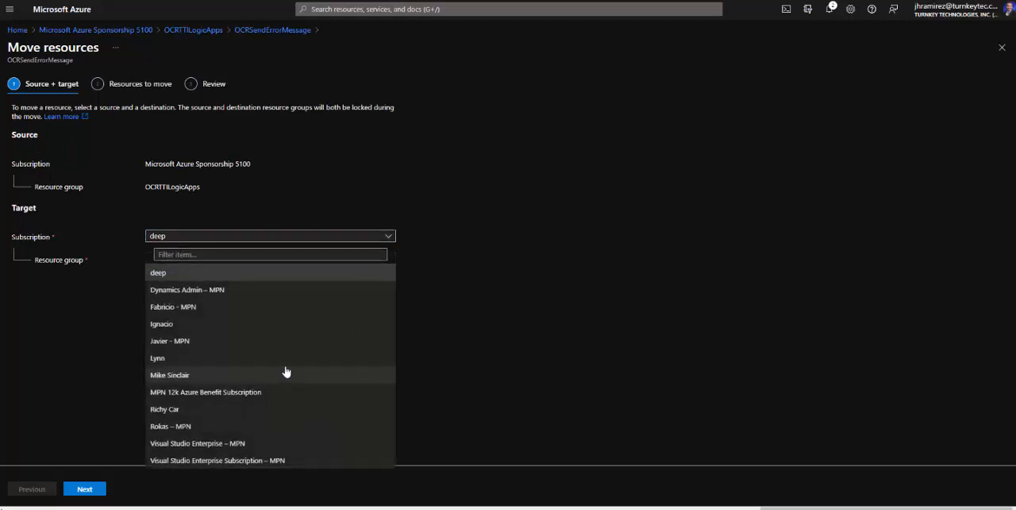
{"action": "left_click", "coordinate": [205, 391]}
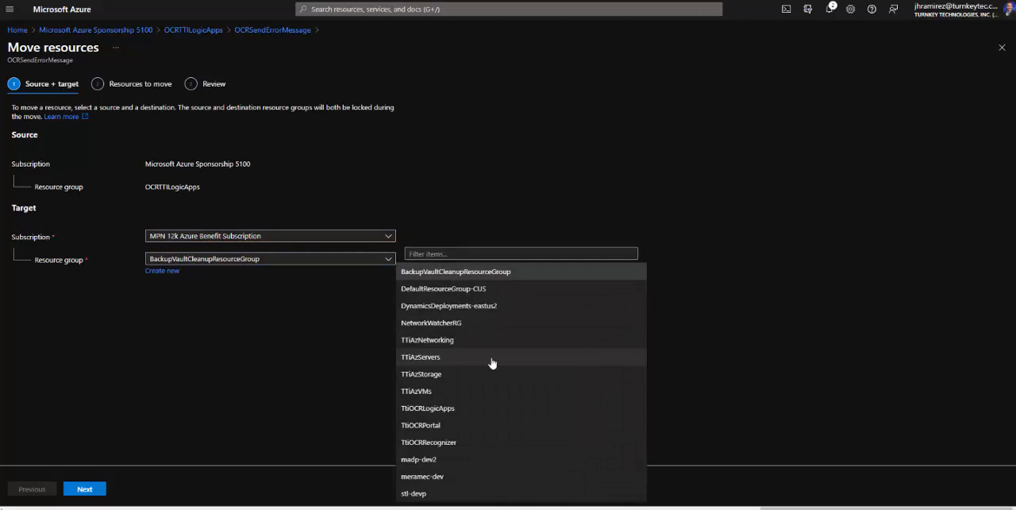
{"action": "mouse_move", "coordinate": [482, 413]}
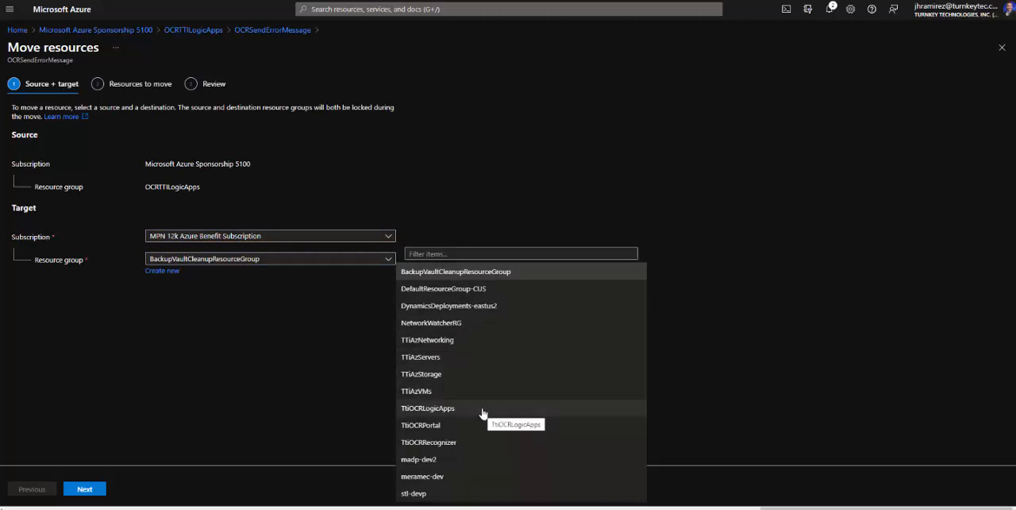
{"action": "left_click", "coordinate": [427, 406]}
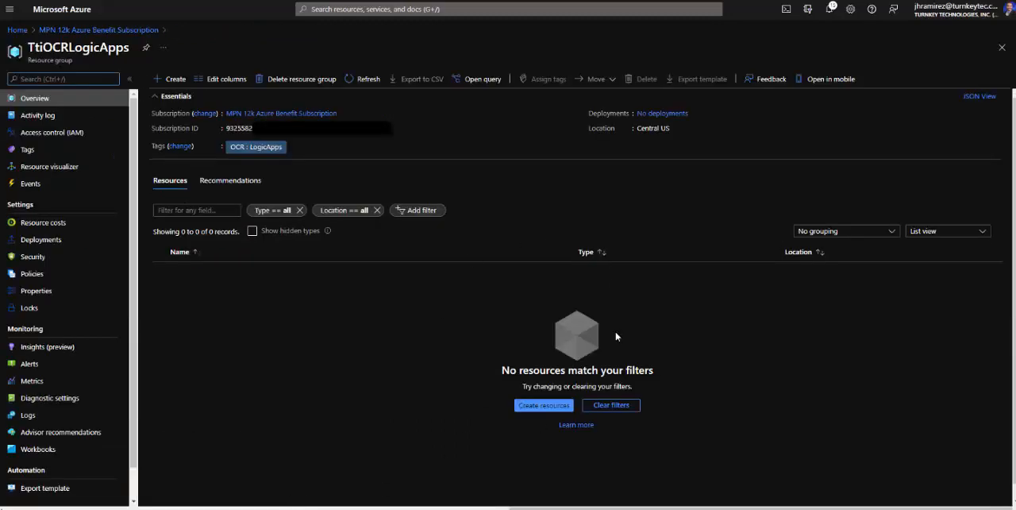
{"action": "mouse_move", "coordinate": [240, 444]}
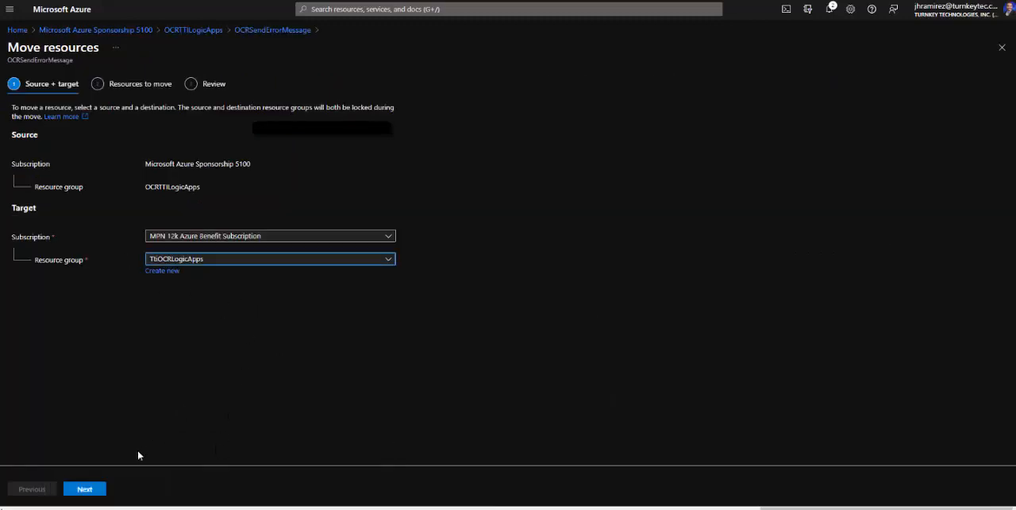
Advance the move wizard to the resources-to-move step for validation.
{"action": "left_click", "coordinate": [85, 489]}
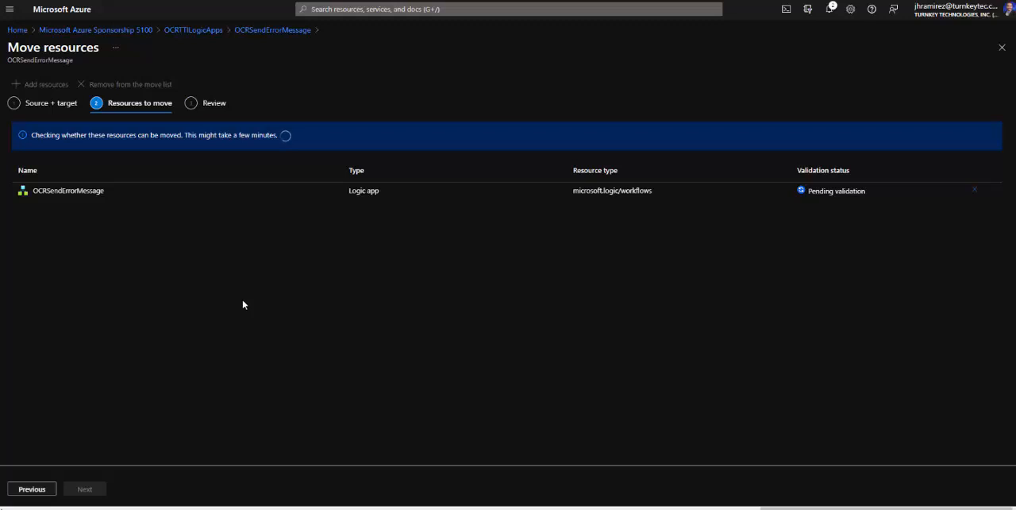
{"action": "mouse_move", "coordinate": [219, 299]}
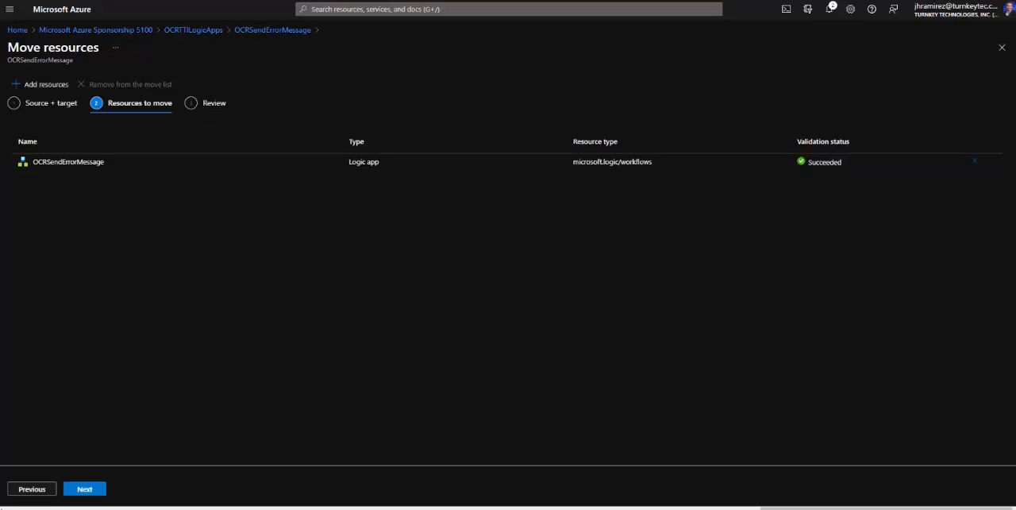
{"action": "mouse_move", "coordinate": [187, 438]}
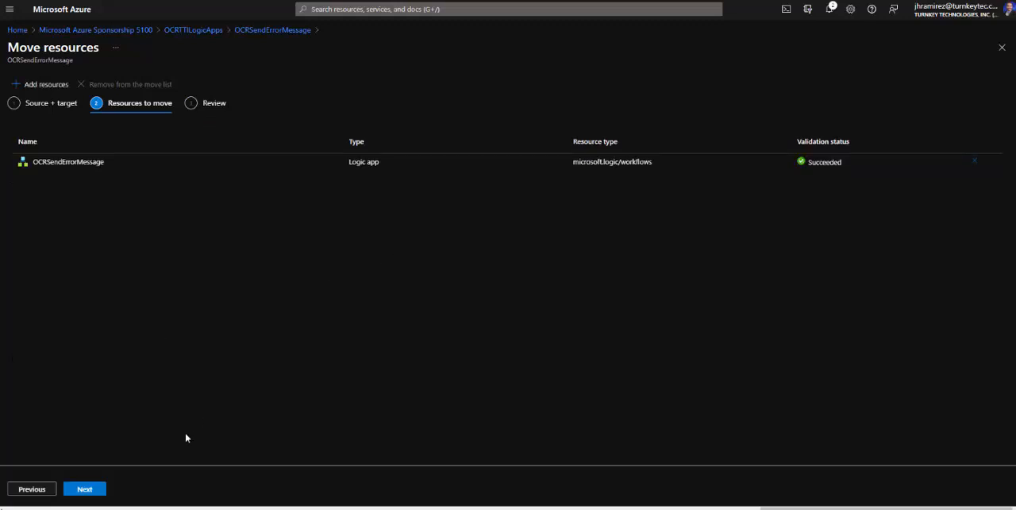
{"action": "mouse_move", "coordinate": [409, 87]}
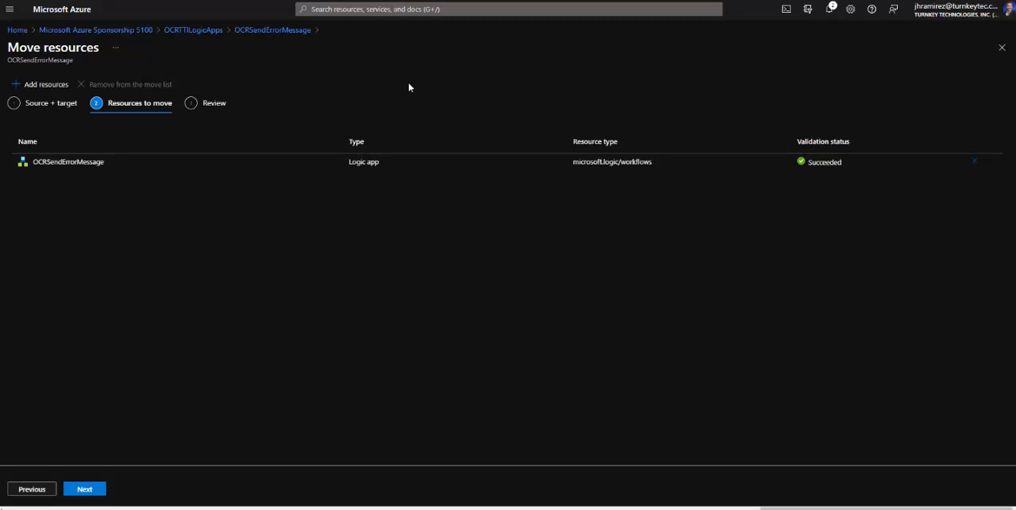
{"action": "mouse_move", "coordinate": [340, 341]}
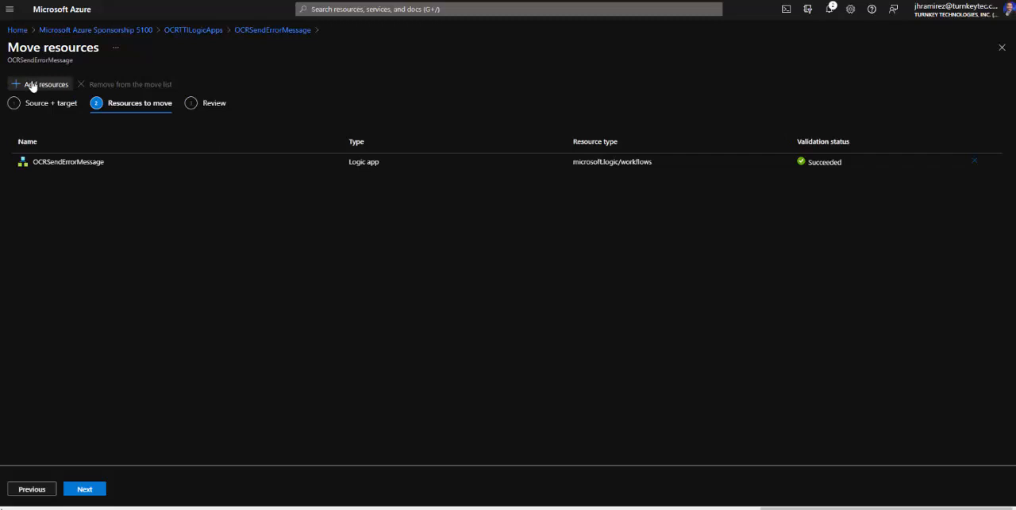
Bring up the Select resources pane of other resources, then leave the wizard.
{"action": "left_click", "coordinate": [40, 84]}
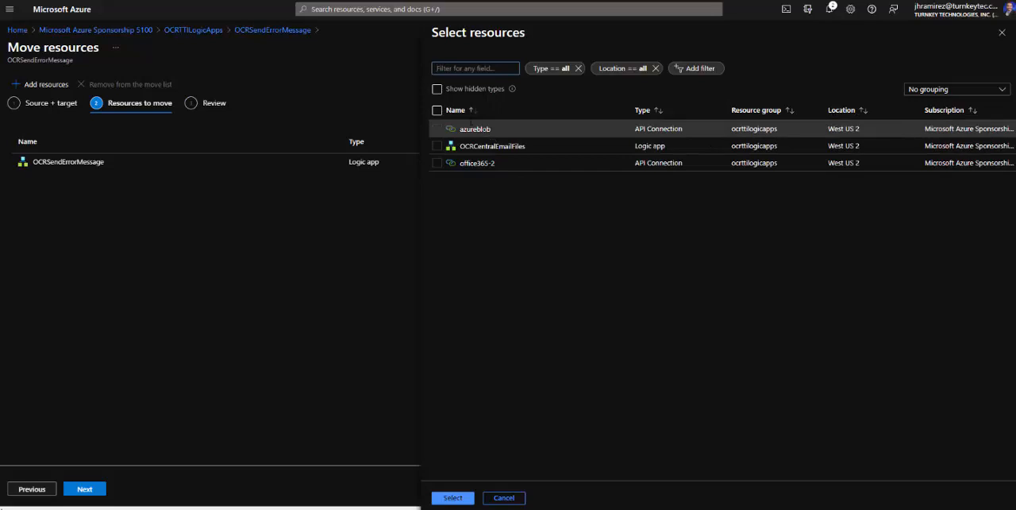
{"action": "right_click", "coordinate": [61, 8]}
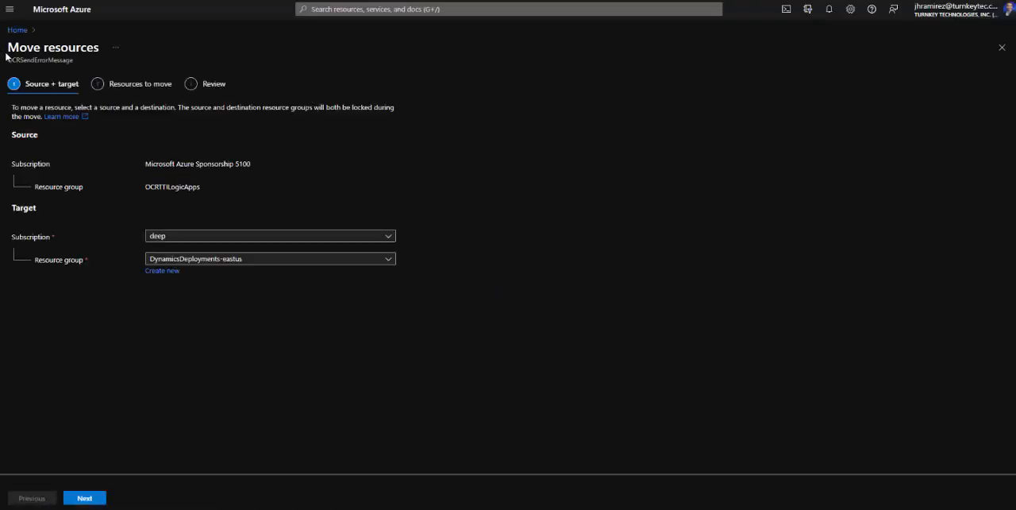
Restart the move wizard from the OCRTTILogicApps resource group via portal home.
{"action": "left_click", "coordinate": [1002, 47]}
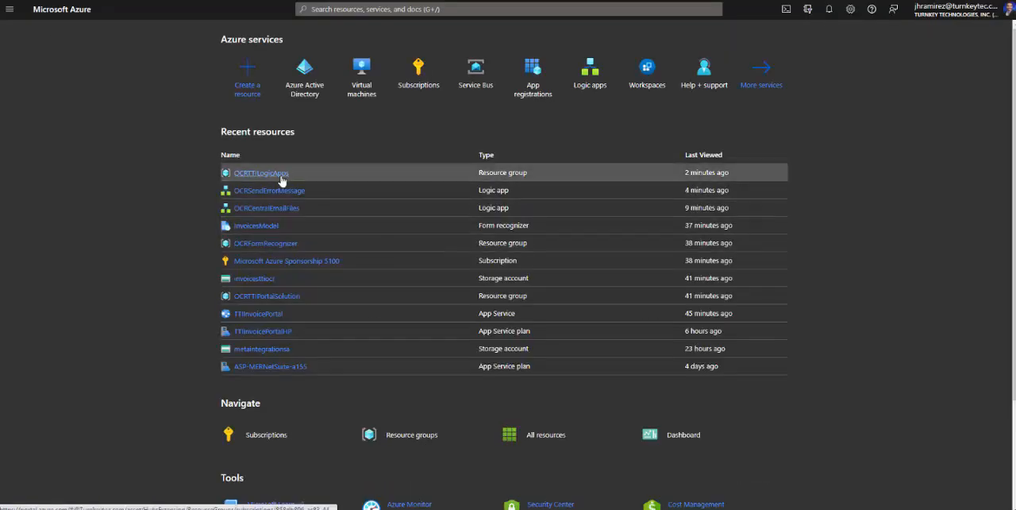
{"action": "left_click", "coordinate": [260, 172]}
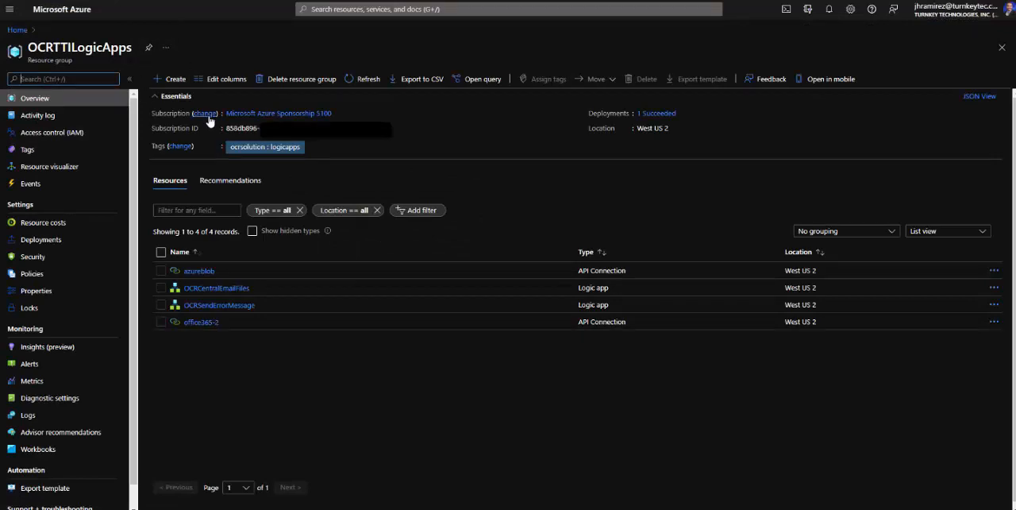
{"action": "left_click", "coordinate": [591, 79]}
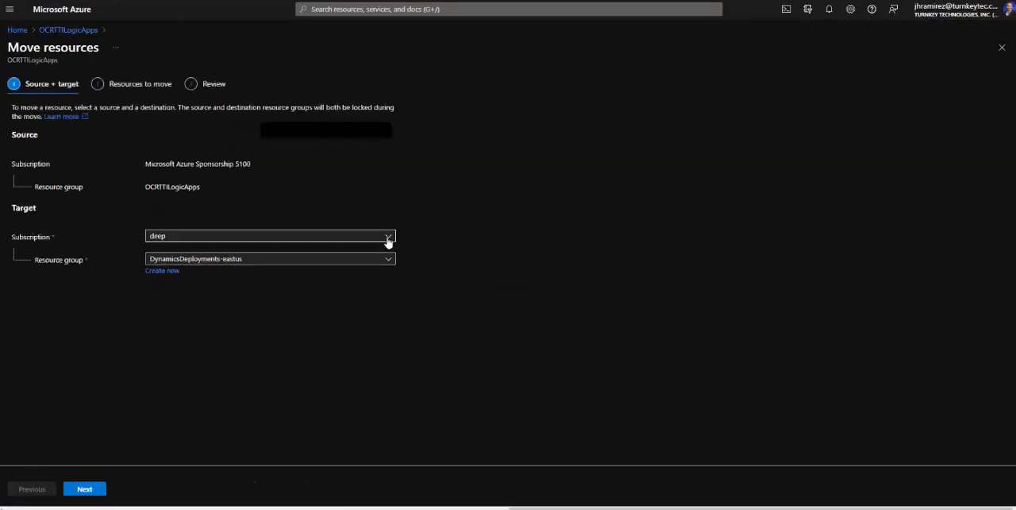
Target TSOCRLogicApps in the MPN 12k Azure Benefit Subscription and advance to resources.
{"action": "left_click", "coordinate": [387, 234]}
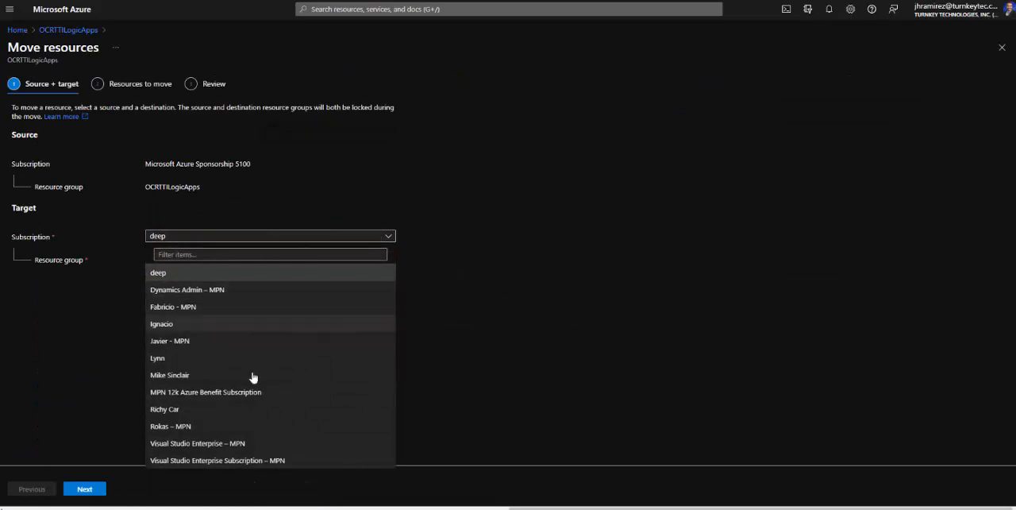
{"action": "left_click", "coordinate": [205, 391]}
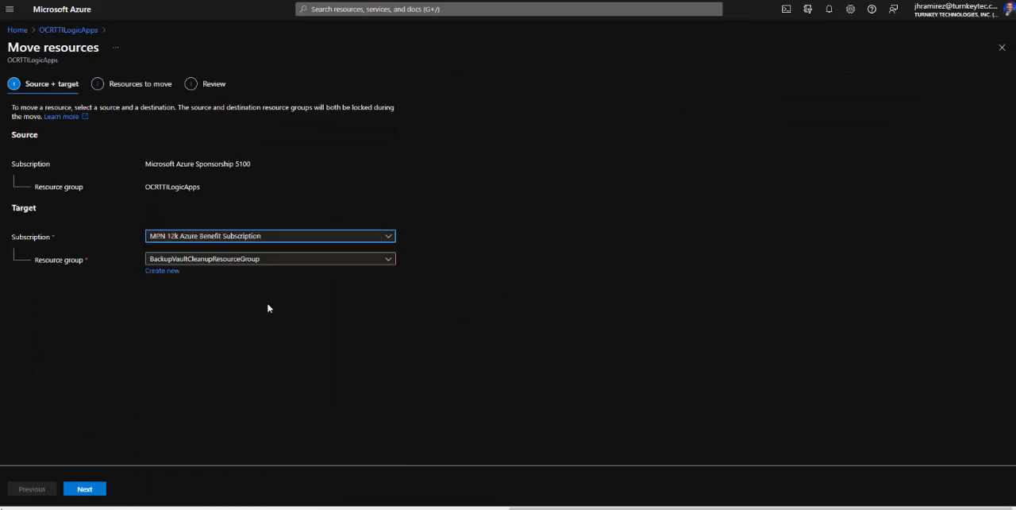
{"action": "left_click", "coordinate": [387, 257]}
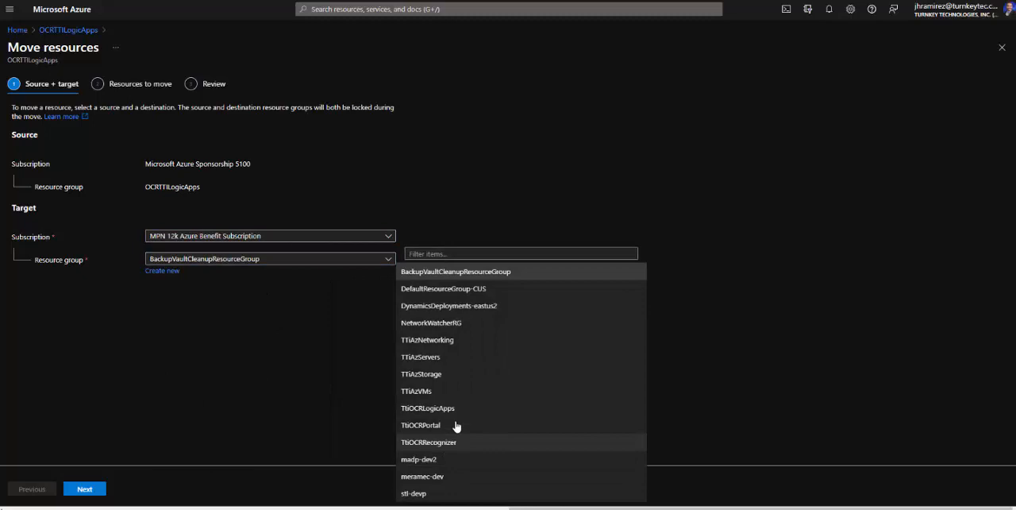
{"action": "mouse_move", "coordinate": [444, 408]}
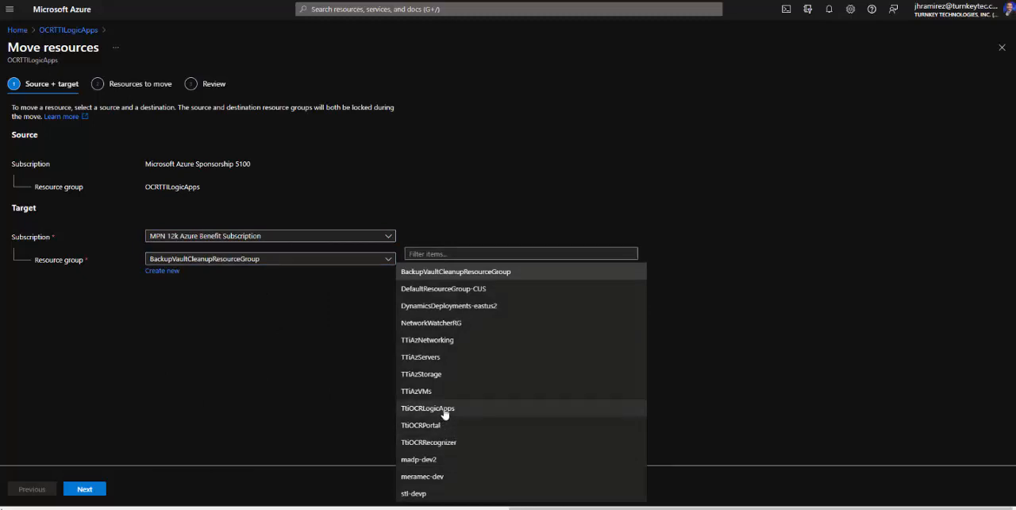
{"action": "left_click", "coordinate": [427, 408]}
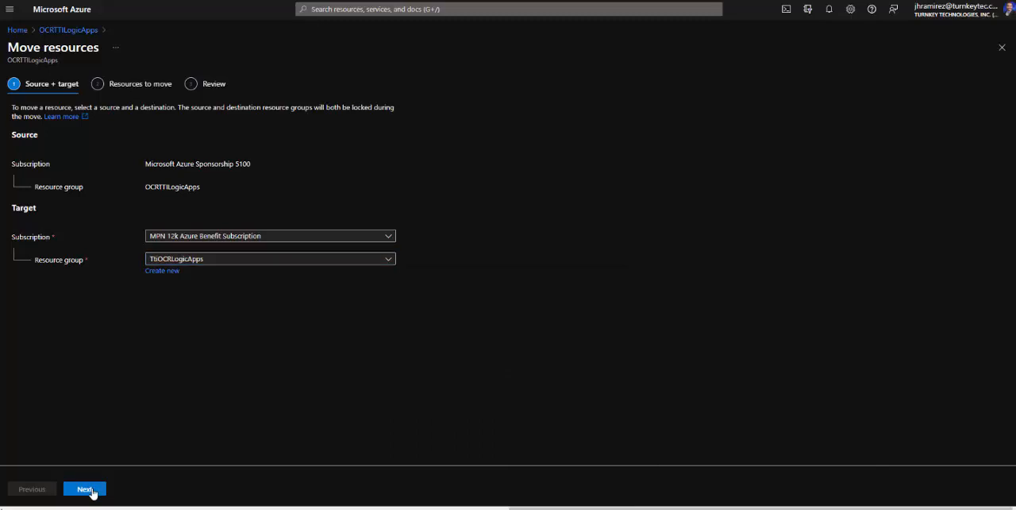
{"action": "left_click", "coordinate": [84, 489]}
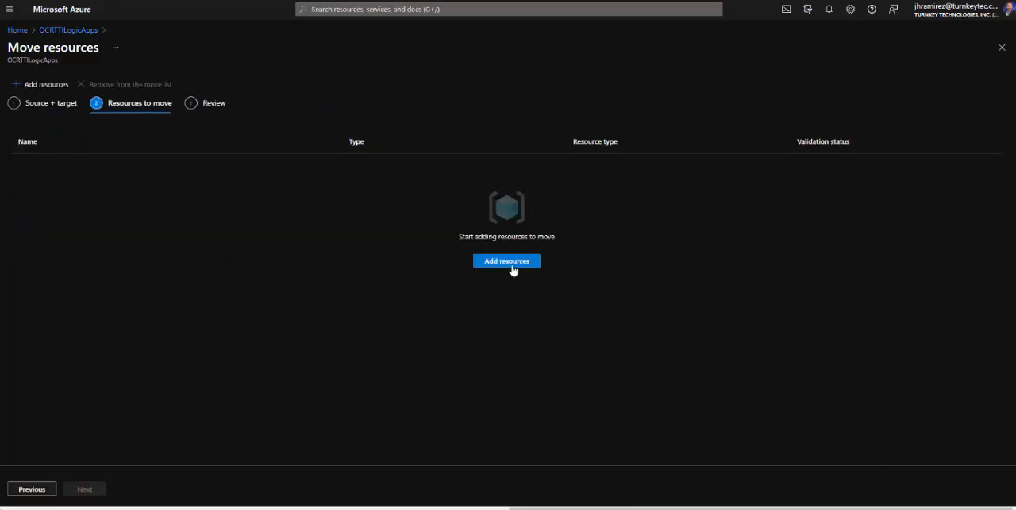
Bring up the picker listing azureblob, OCRCentralEmailFiles and office365-2 to add.
{"action": "left_click", "coordinate": [506, 260]}
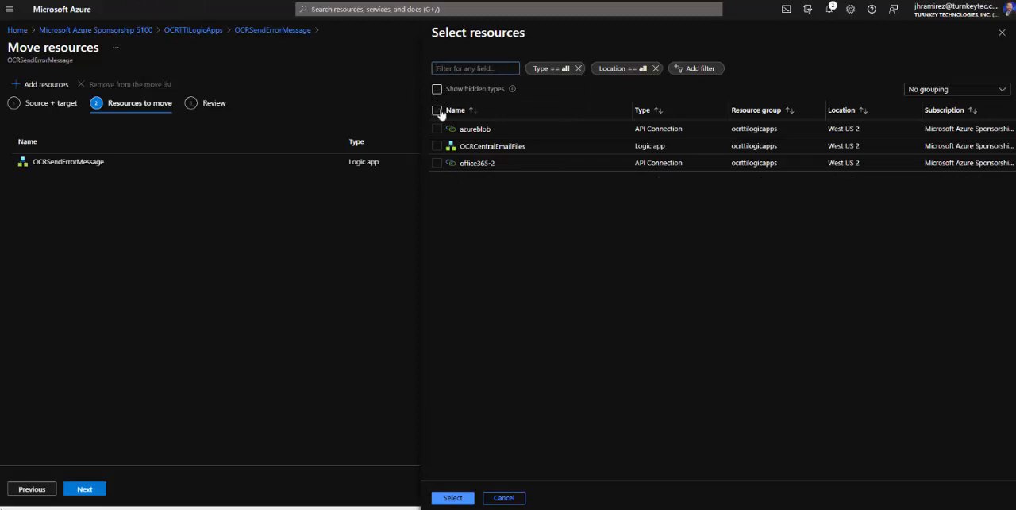
Select all three listed resources and add them to the move list for validation.
{"action": "left_click", "coordinate": [436, 109]}
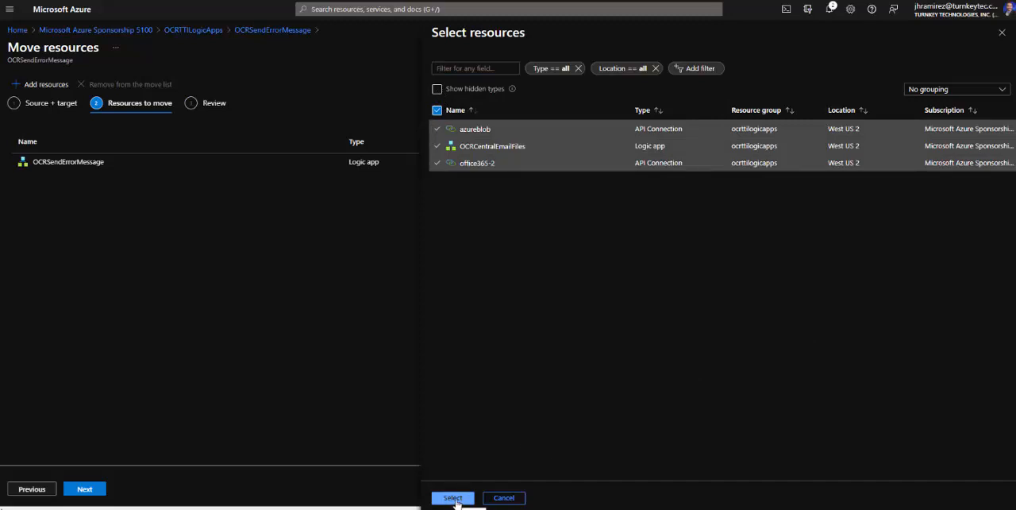
{"action": "left_click", "coordinate": [452, 498]}
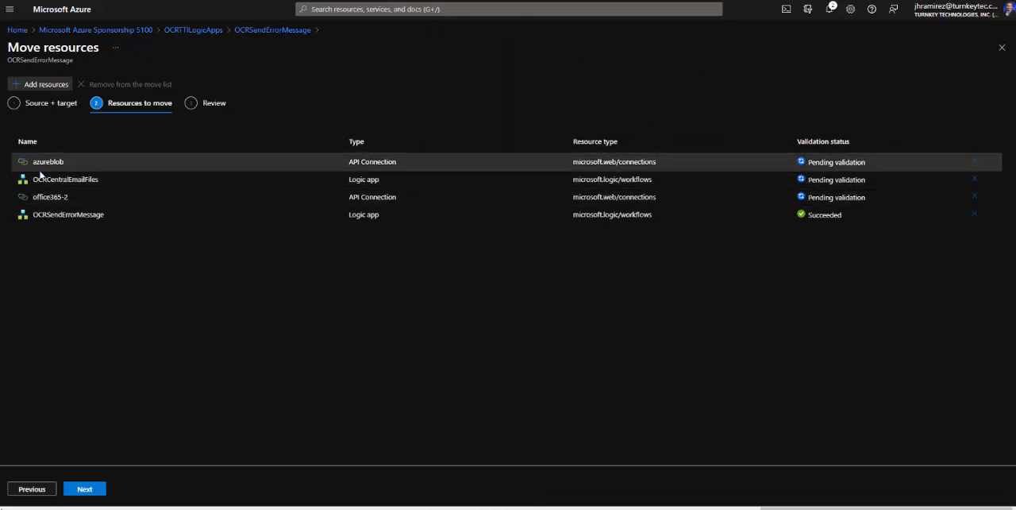
{"action": "left_click", "coordinate": [84, 489]}
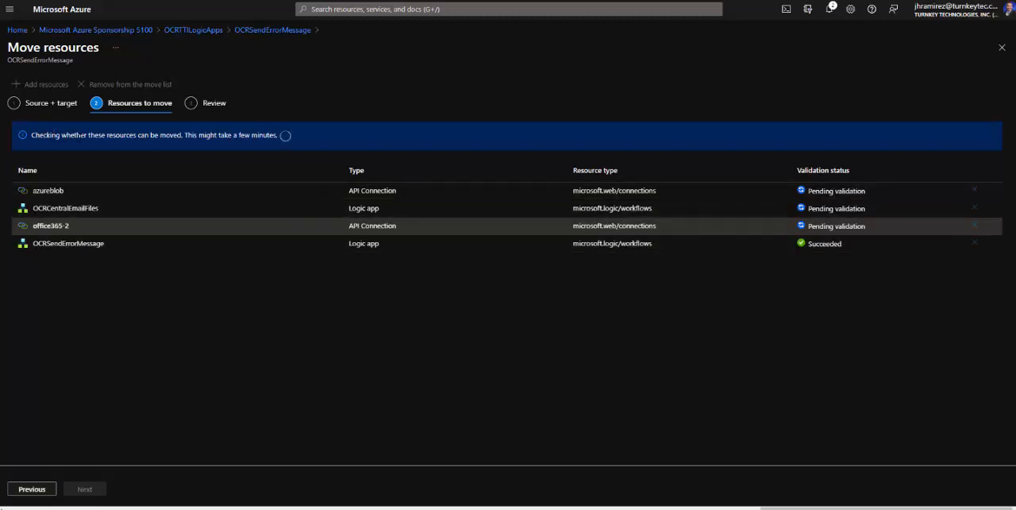
{"action": "mouse_move", "coordinate": [897, 216]}
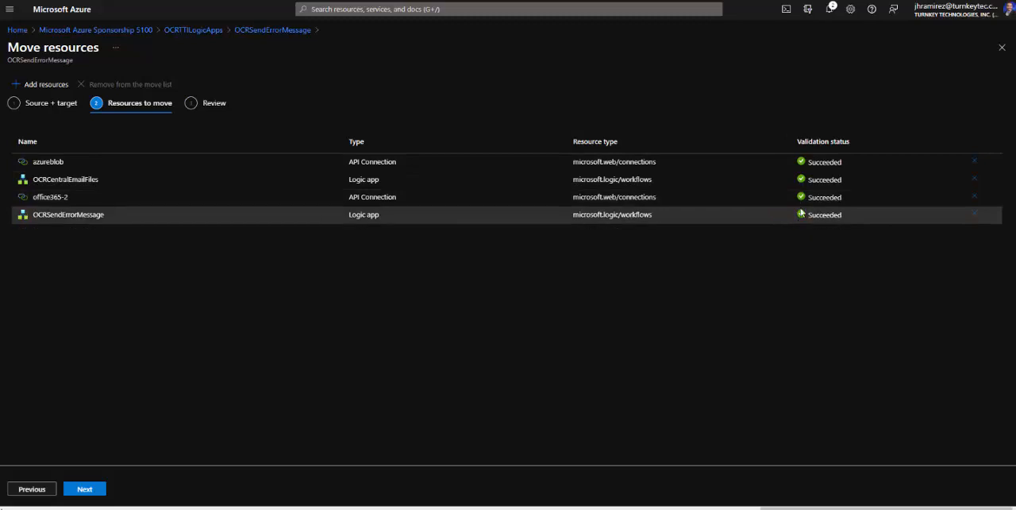
{"action": "mouse_move", "coordinate": [217, 445]}
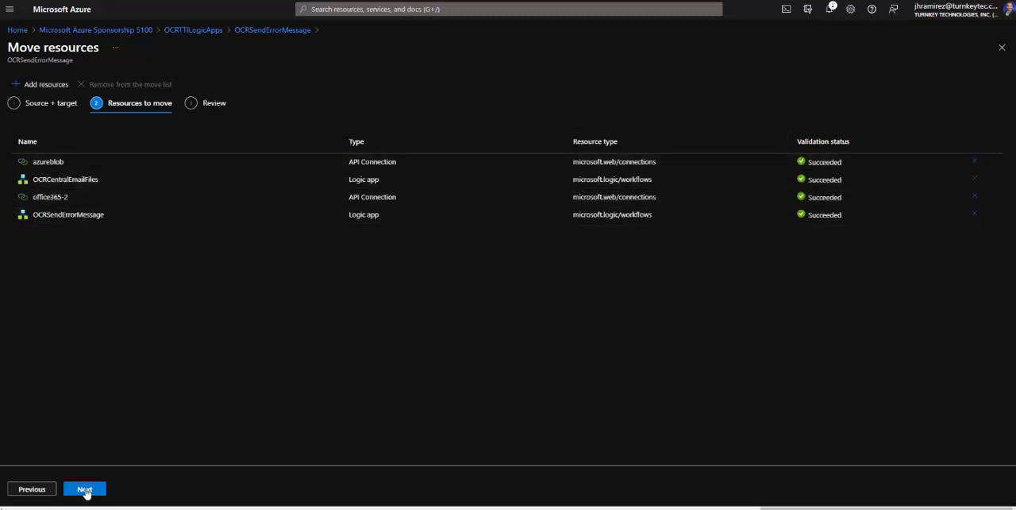
Reach the Review summary of 4 resources and tick the tools-and-scripts acknowledgment.
{"action": "left_click", "coordinate": [85, 489]}
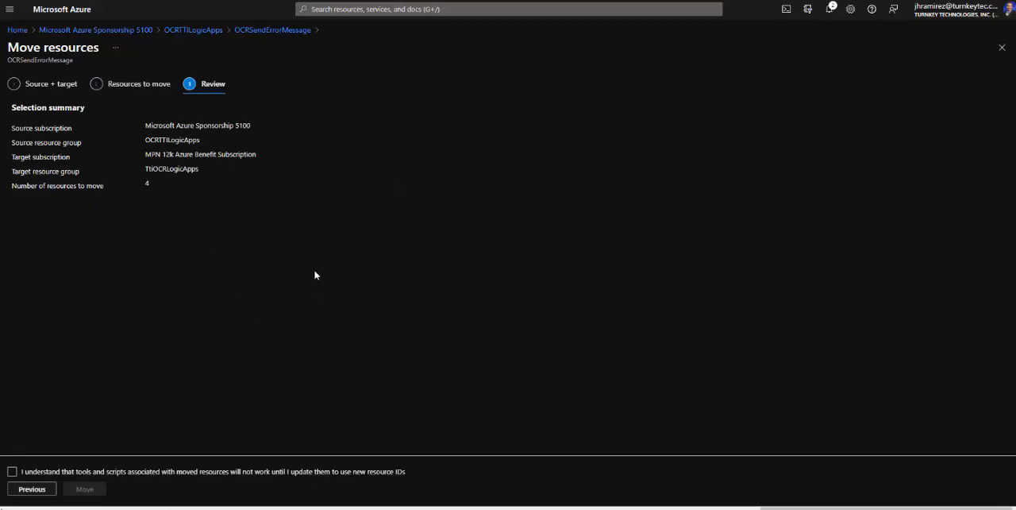
{"action": "mouse_move", "coordinate": [257, 128]}
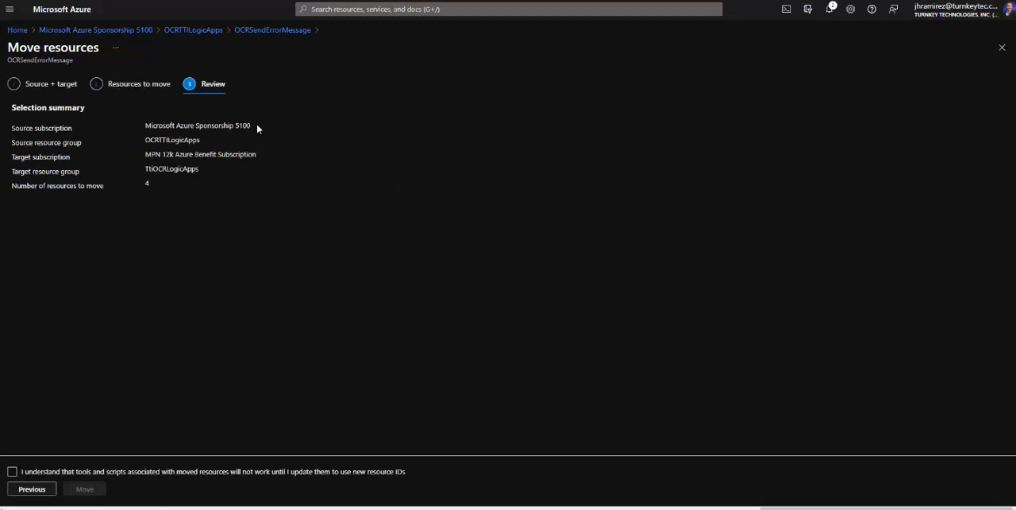
{"action": "mouse_move", "coordinate": [13, 127]}
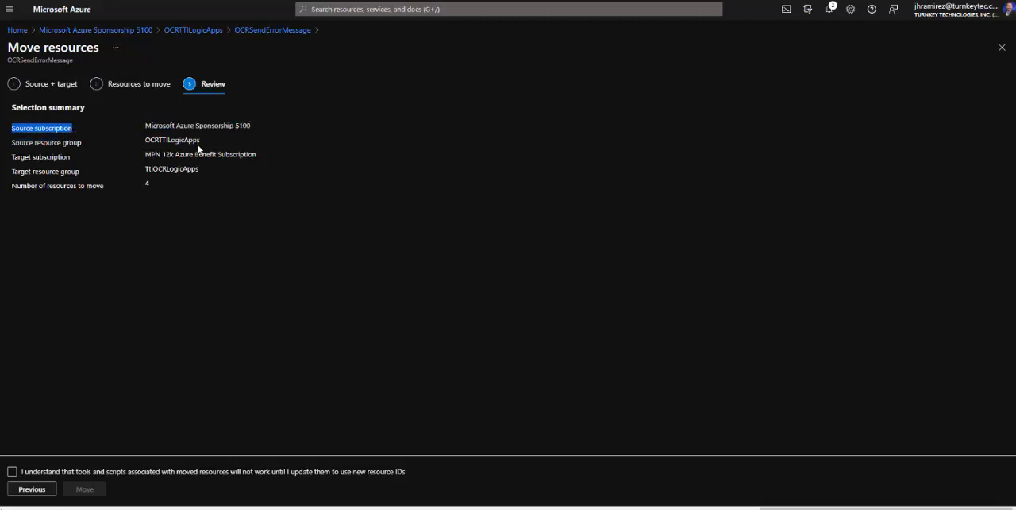
{"action": "left_click", "coordinate": [41, 155]}
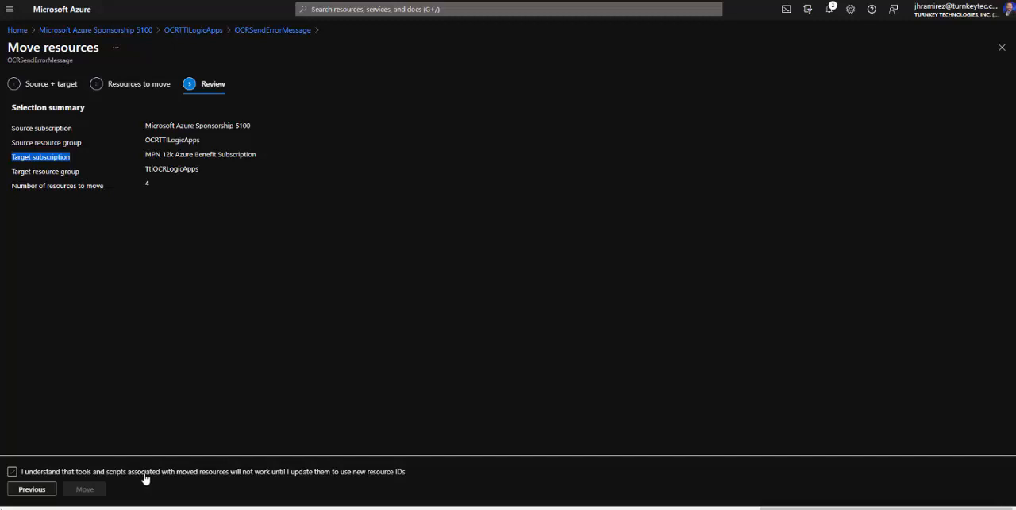
{"action": "left_click", "coordinate": [12, 470]}
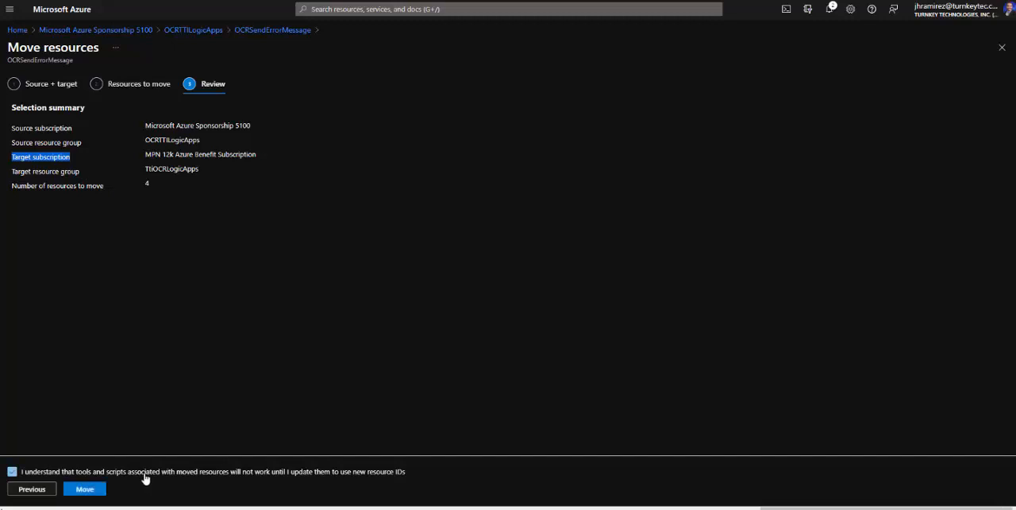
{"action": "mouse_move", "coordinate": [344, 317]}
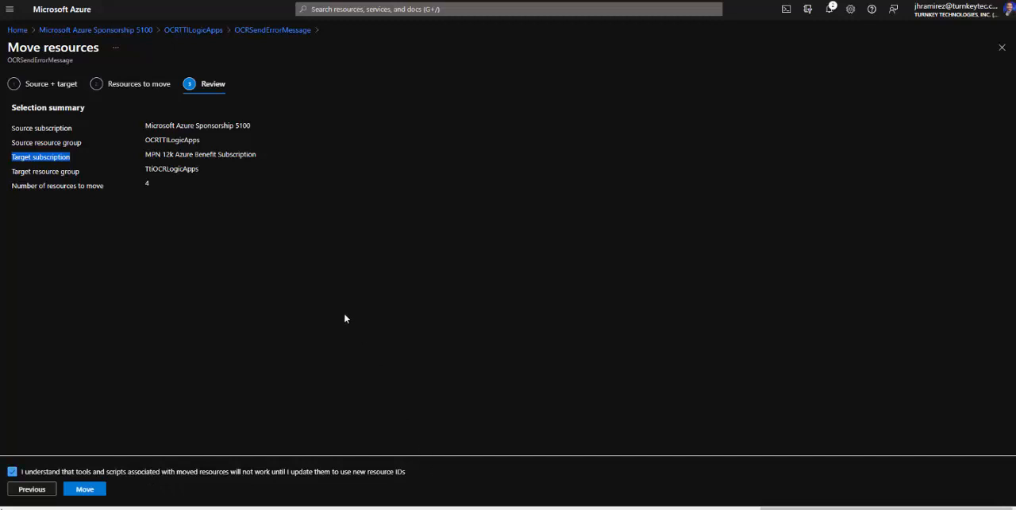